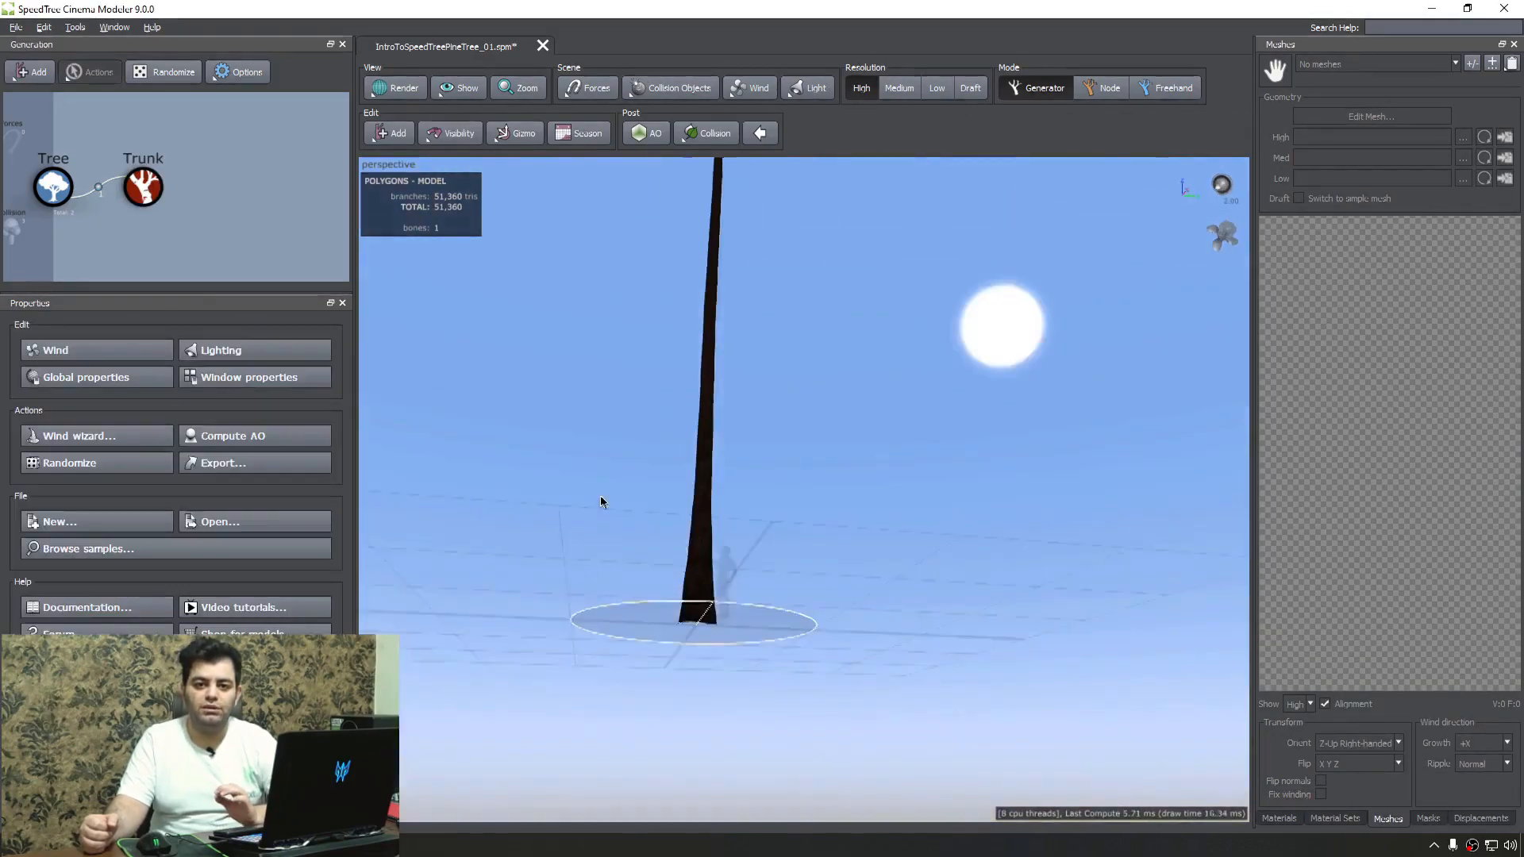
Give the Trunk generator a bark material with radial displacement and adjusted U/V scale
left_click(143, 186)
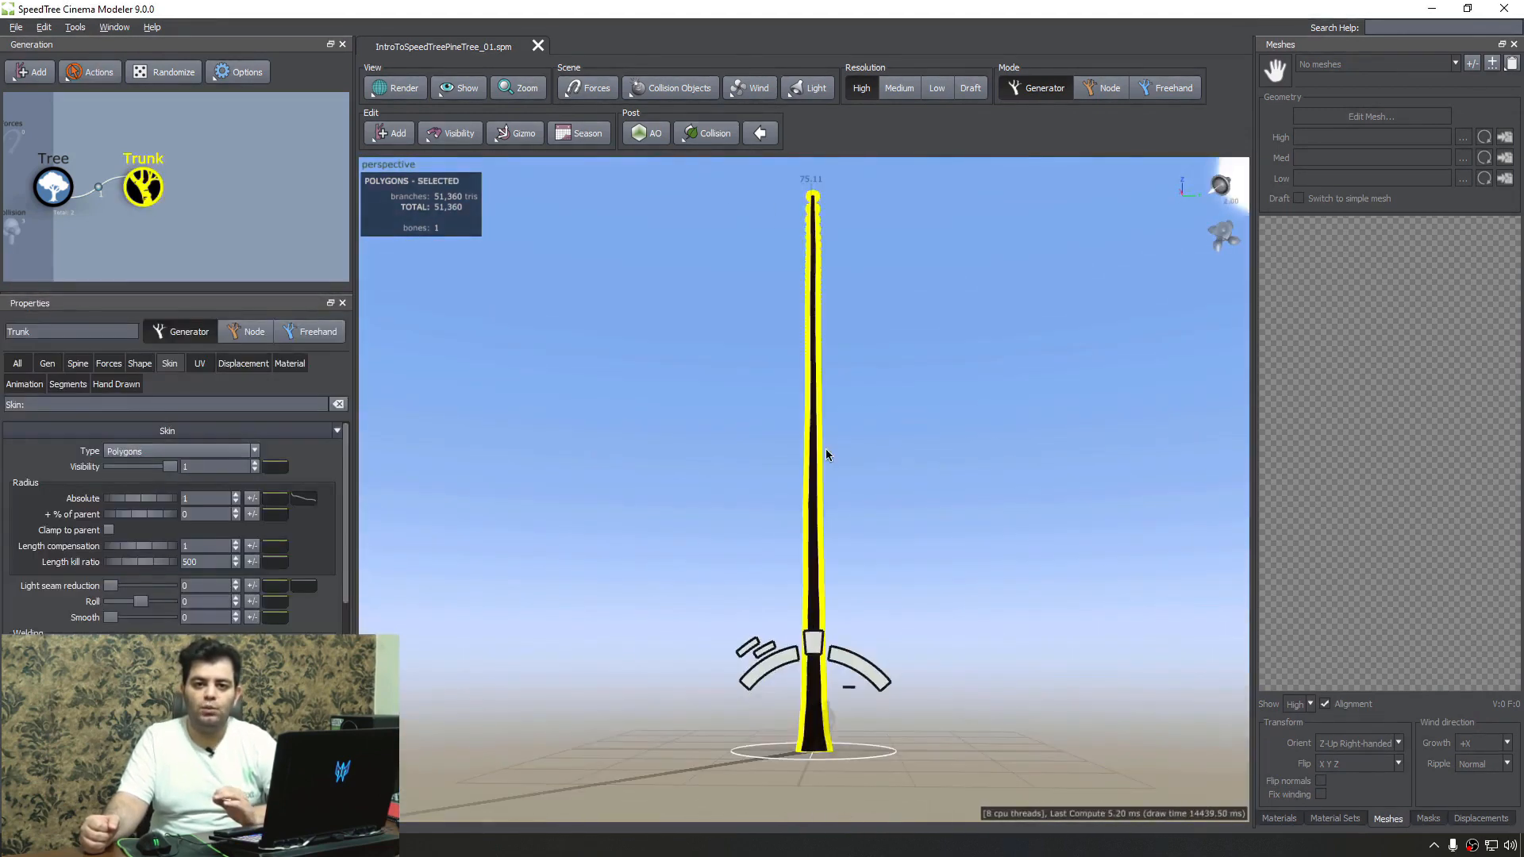
left_click(78, 362)
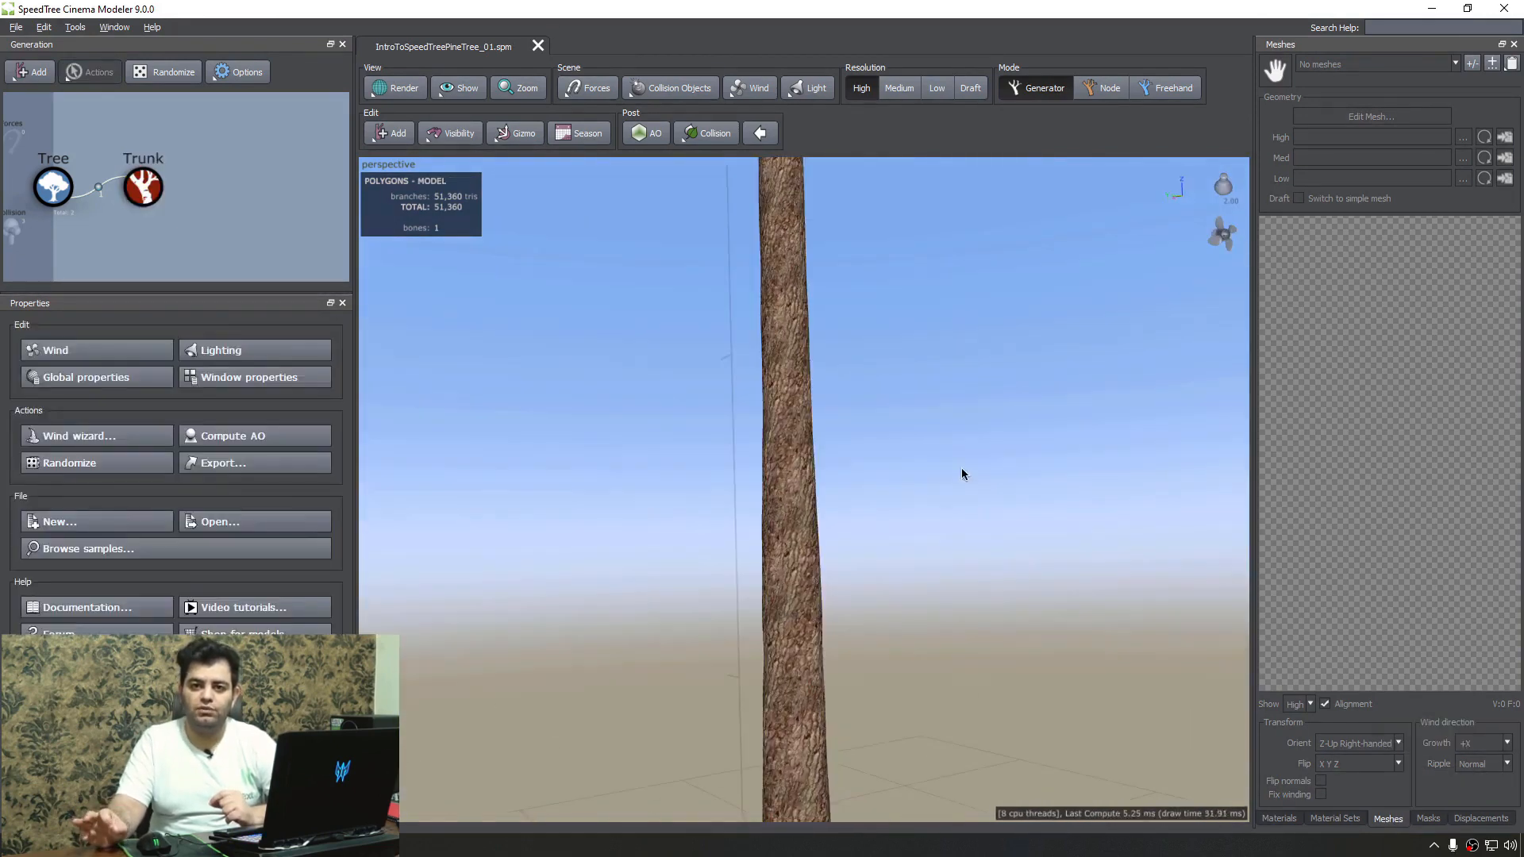
left_click(143, 186)
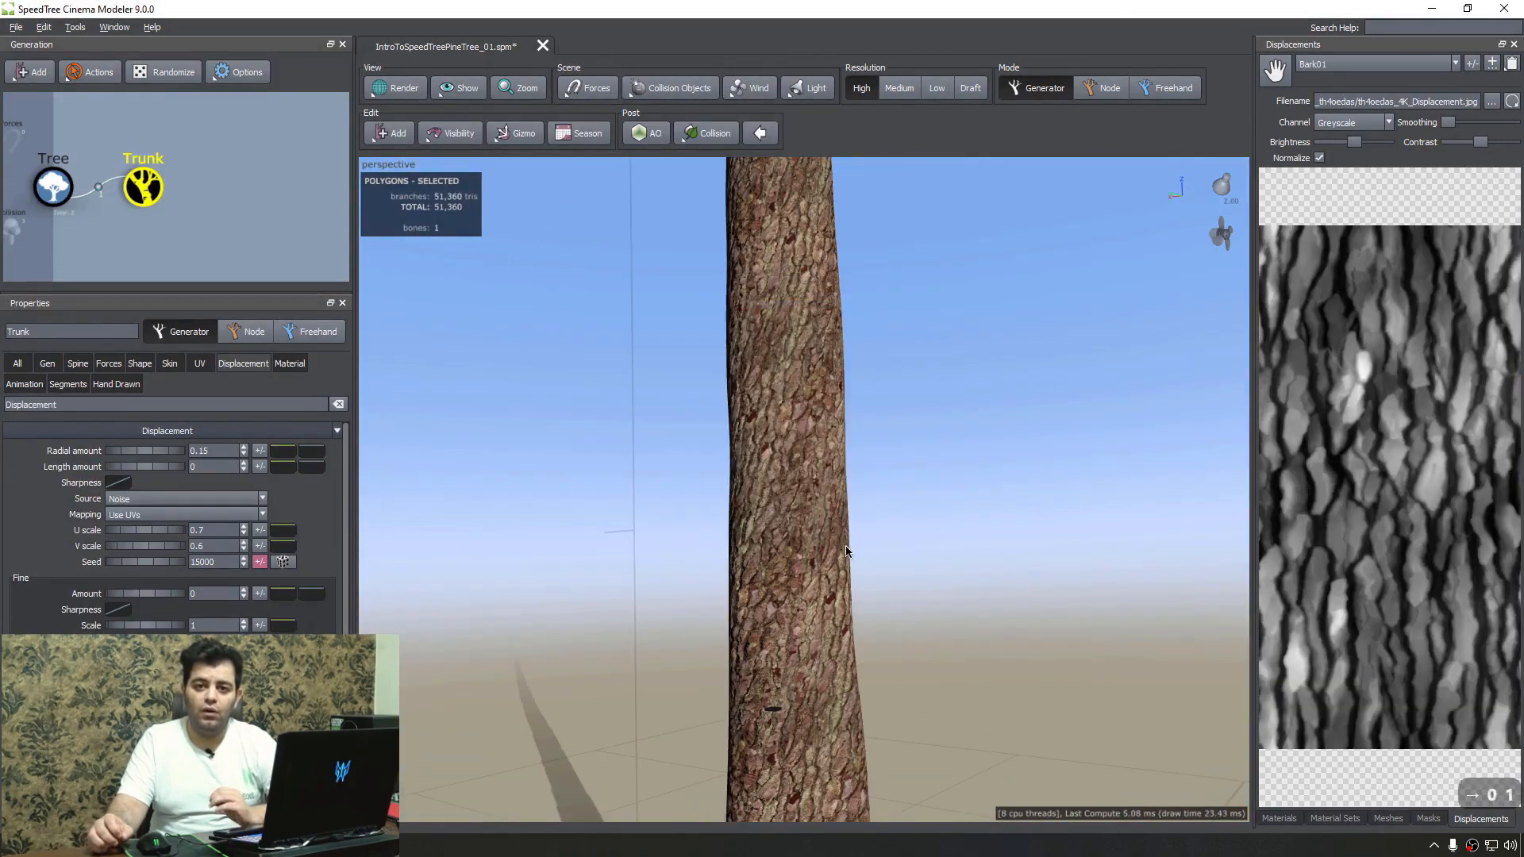
Add Level1 and Level 2 branch generators with tuned Gen and Skin properties, plus batched leaves
left_click(185, 498)
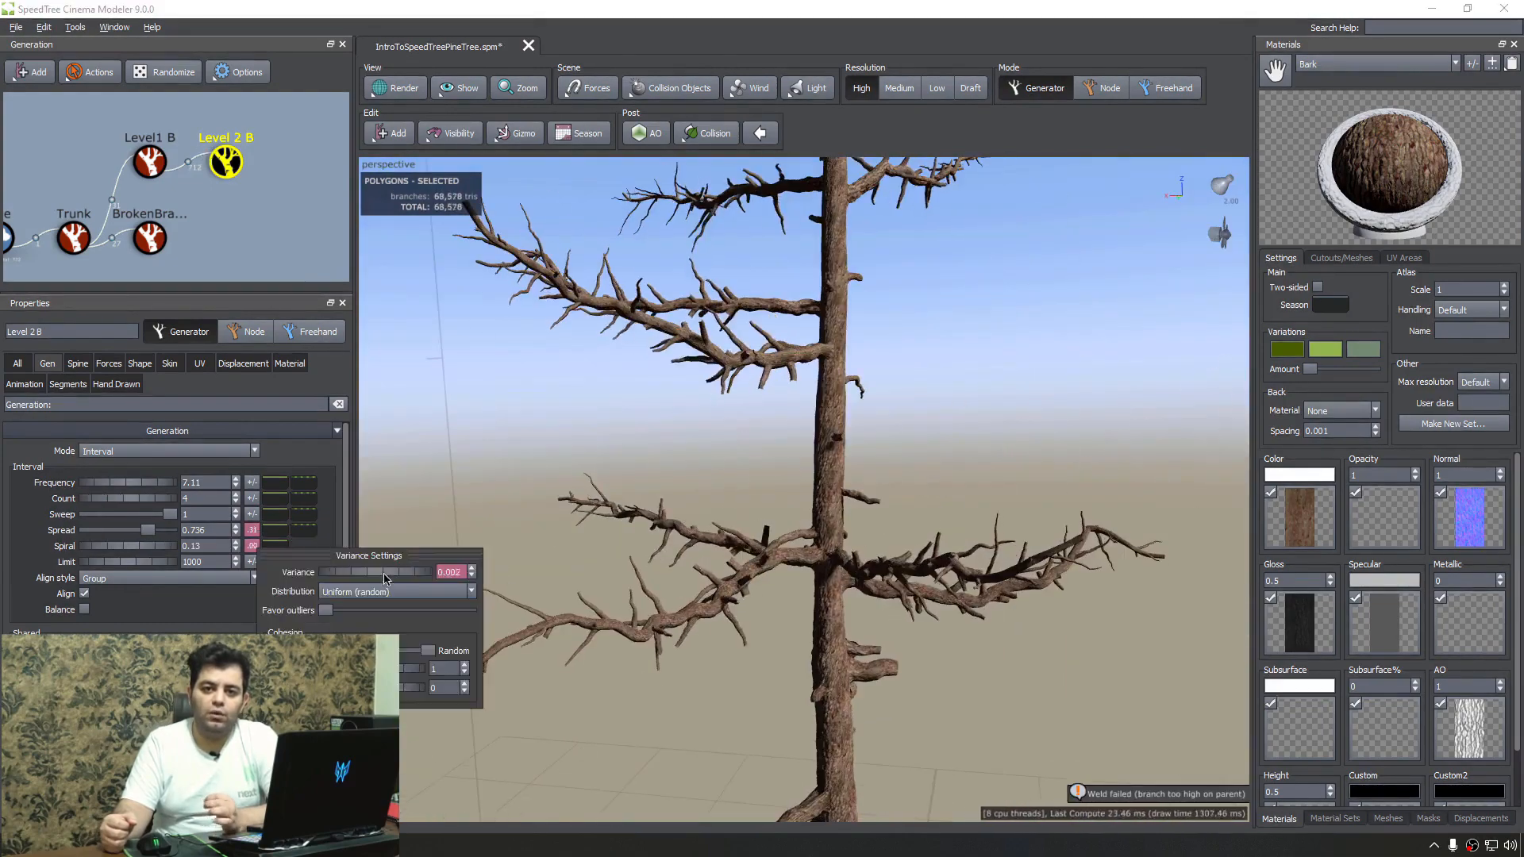
left_click(169, 363)
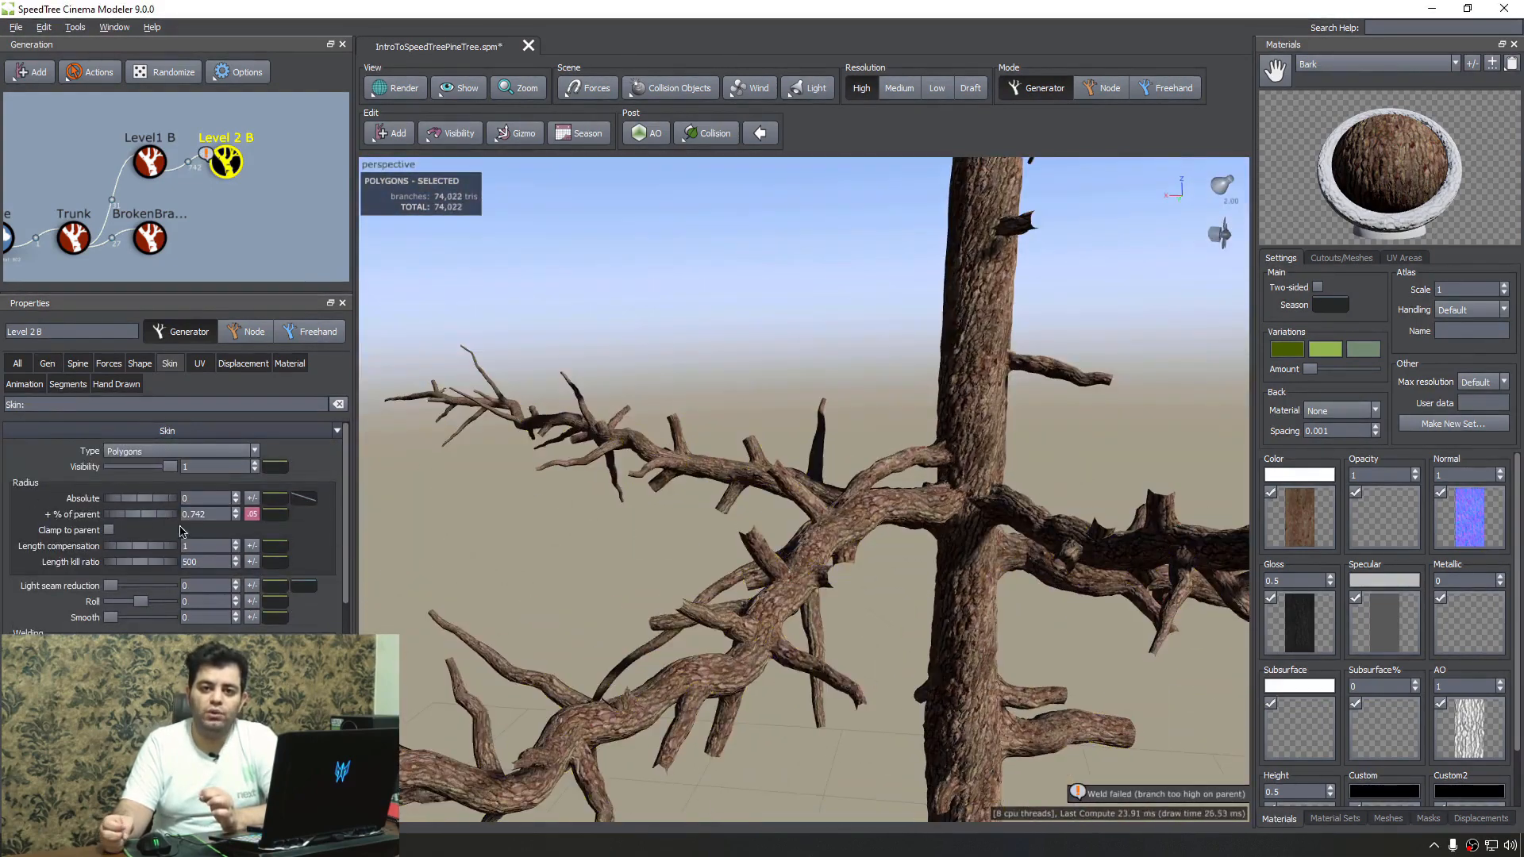
left_click(78, 362)
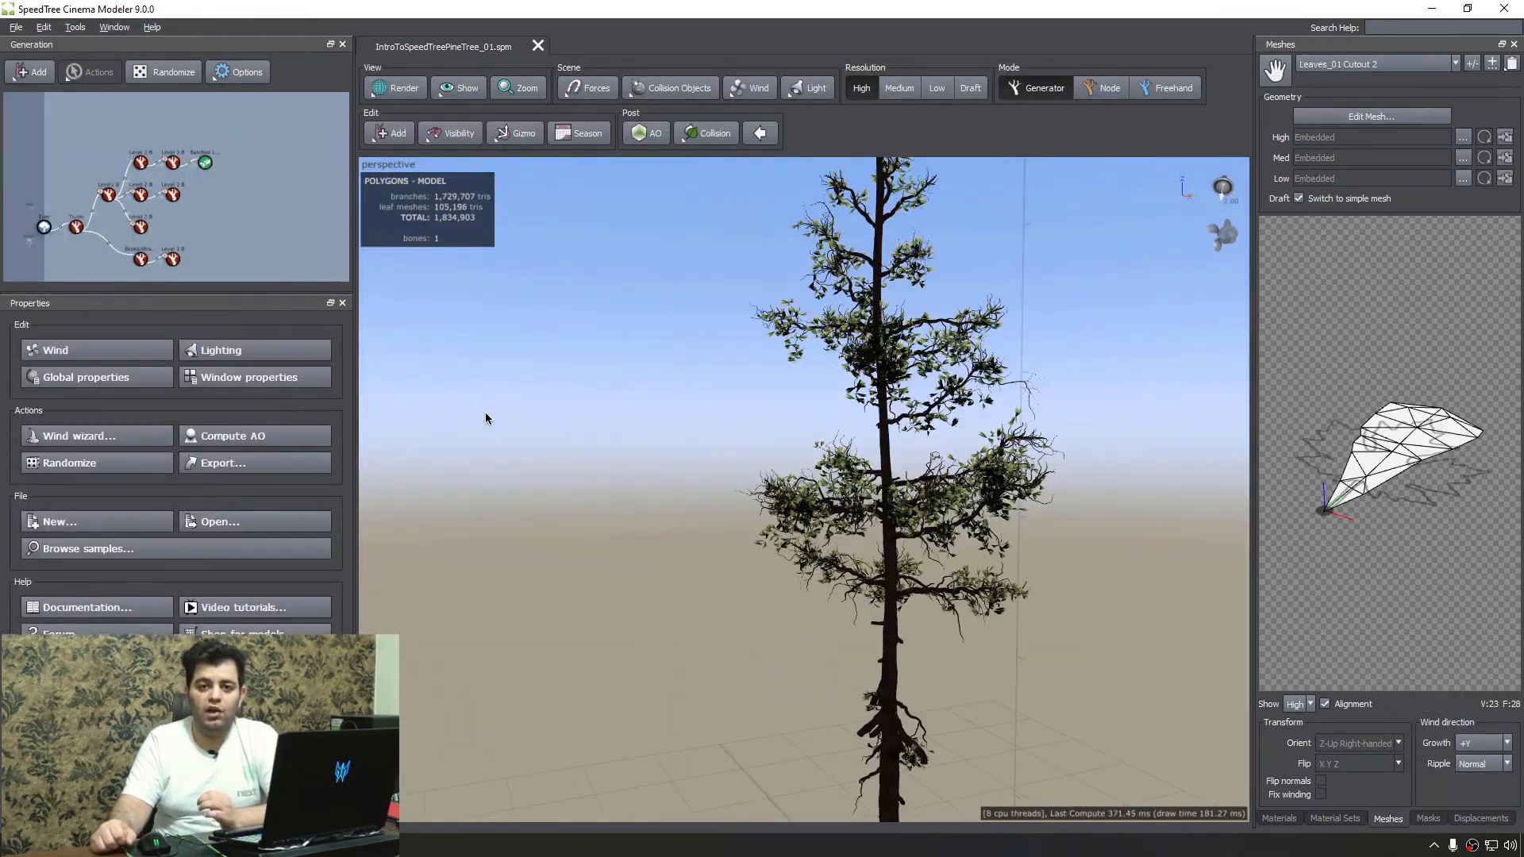
Adjust the leaf and branch generators in the node graph, then open Grass02.spm
left_click(151, 198)
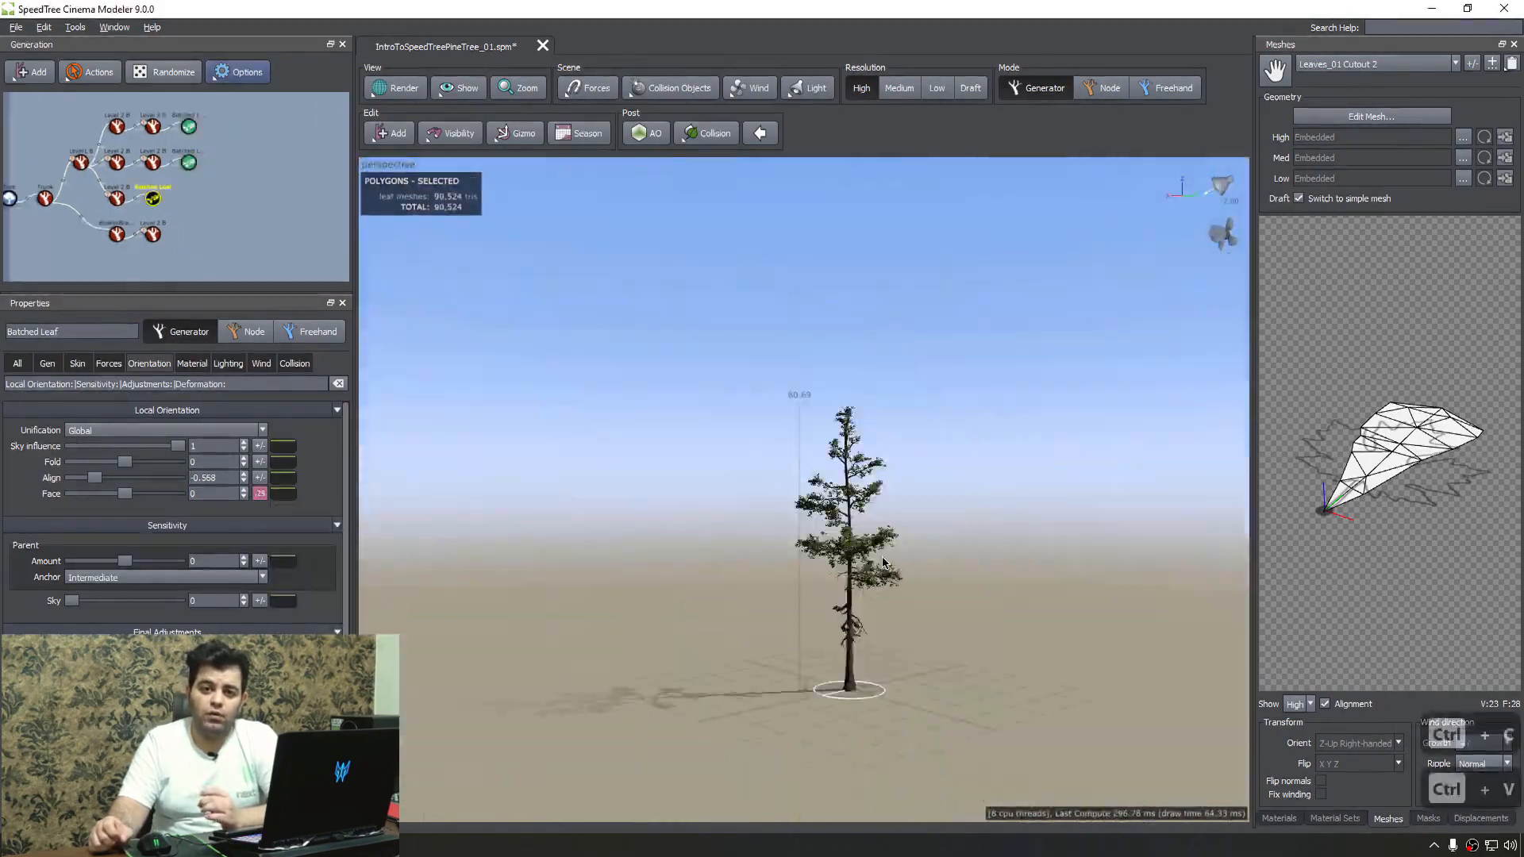
left_click(187, 208)
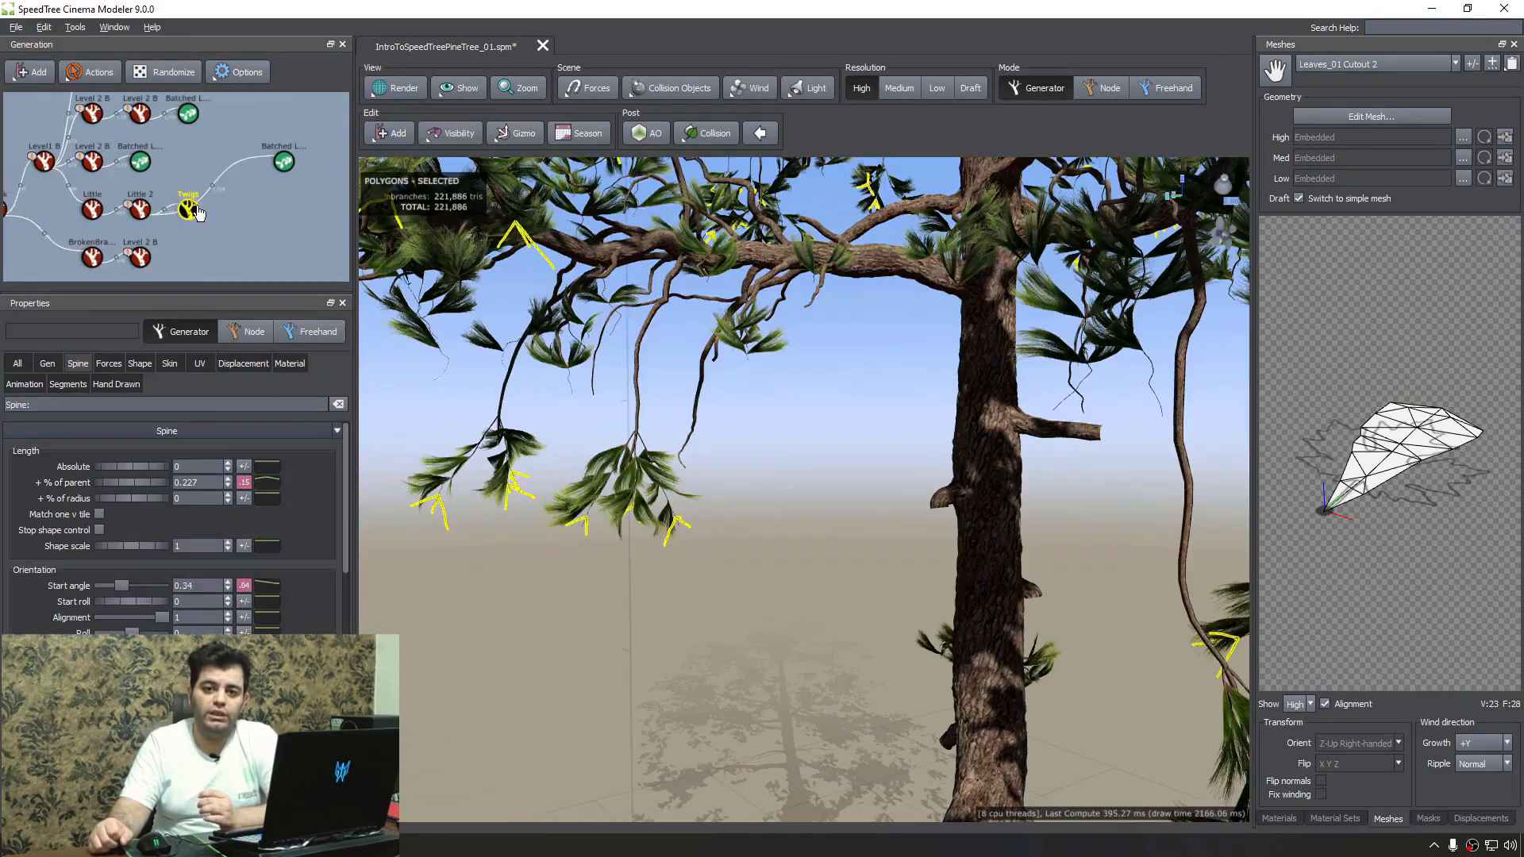
left_click(194, 220)
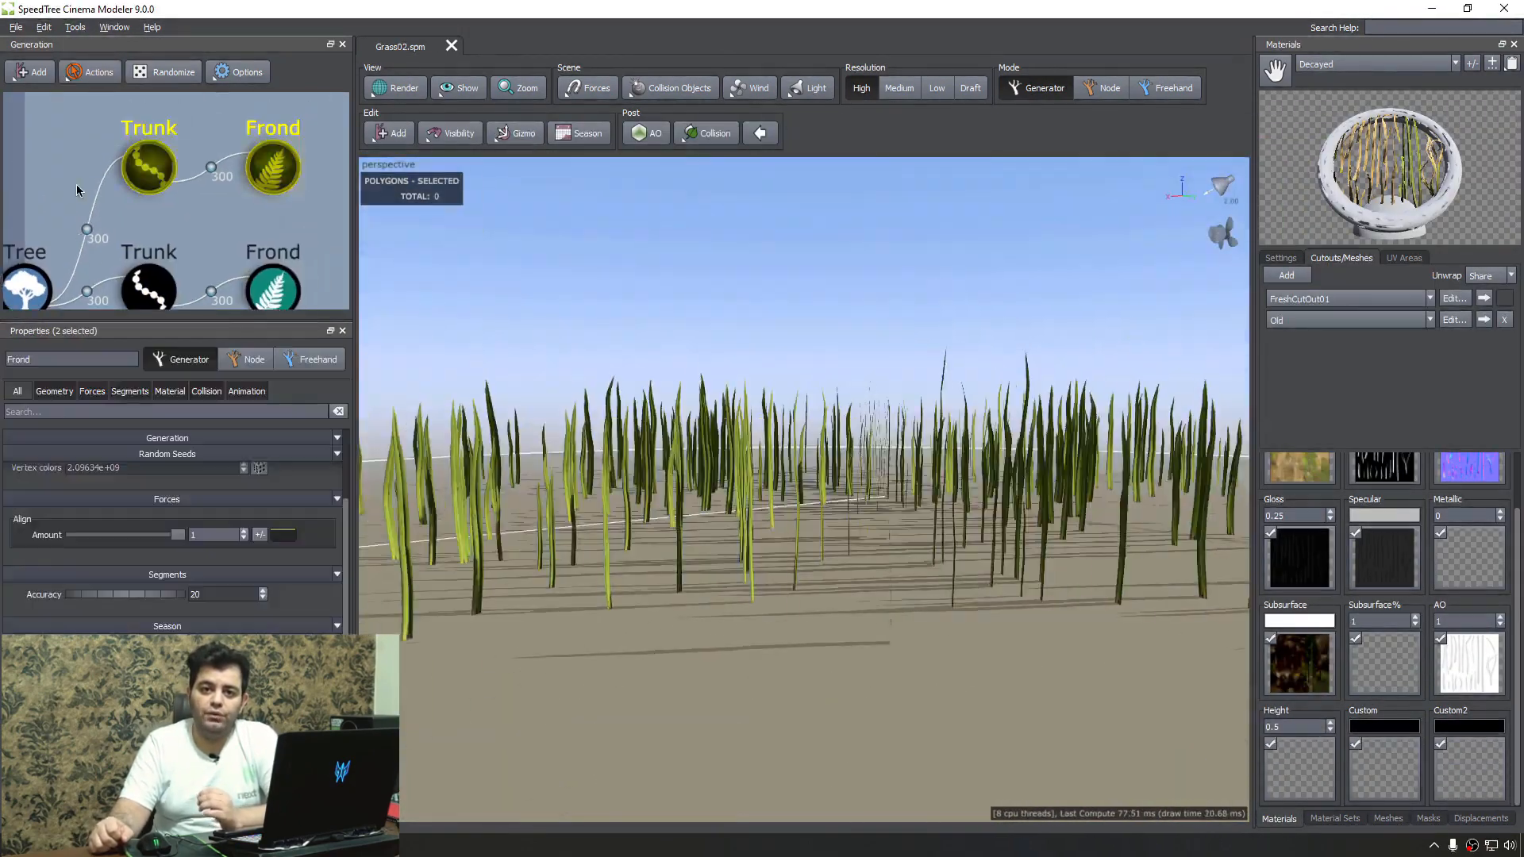
Add an Old cutout to the Decayed material, edit Trunk Spine, then open the Bush file
left_click(185, 208)
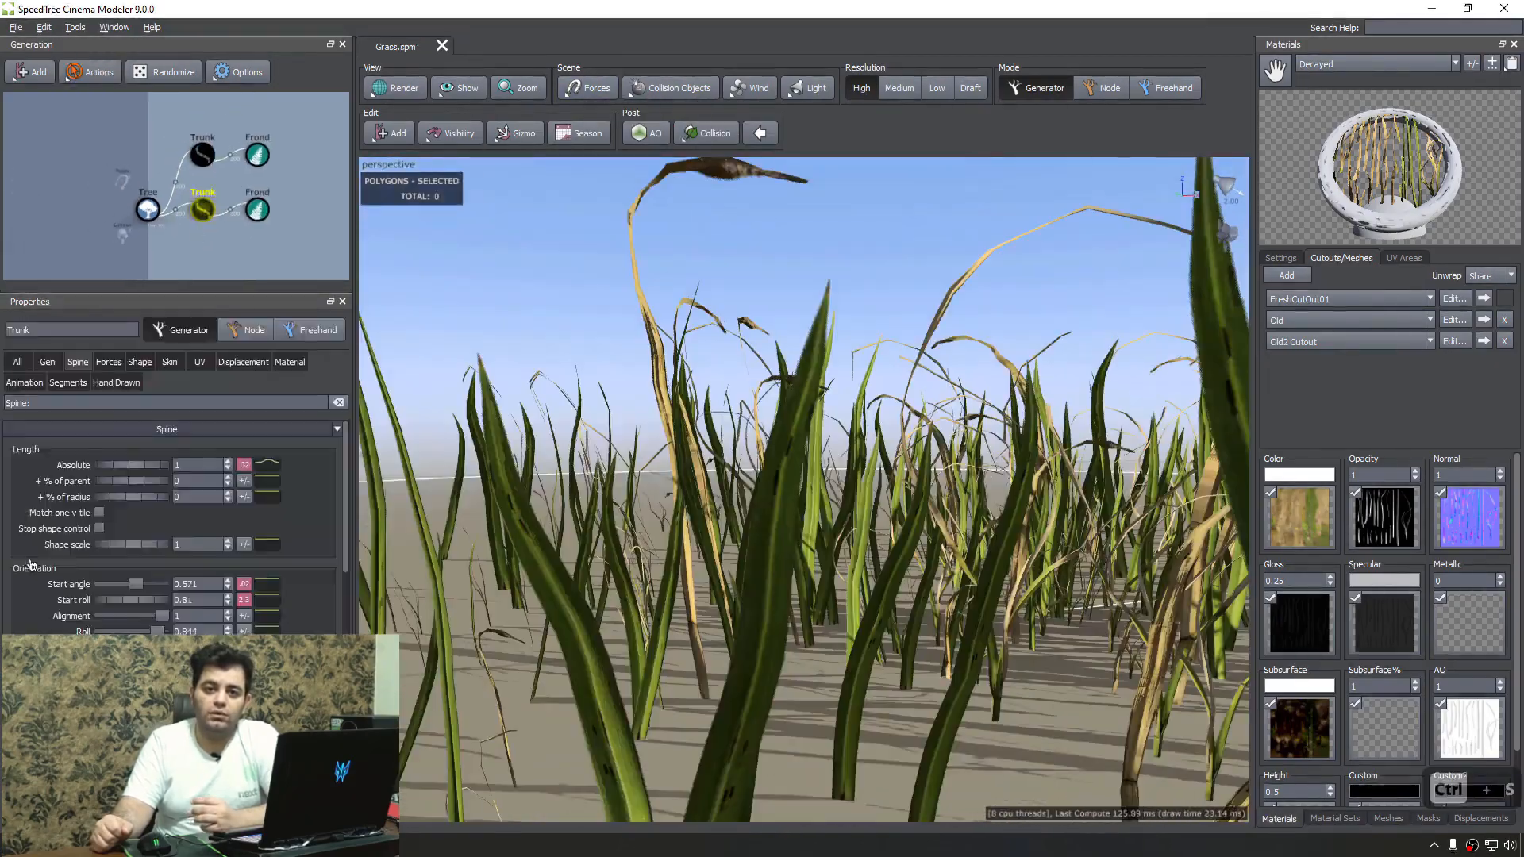
left_click(196, 209)
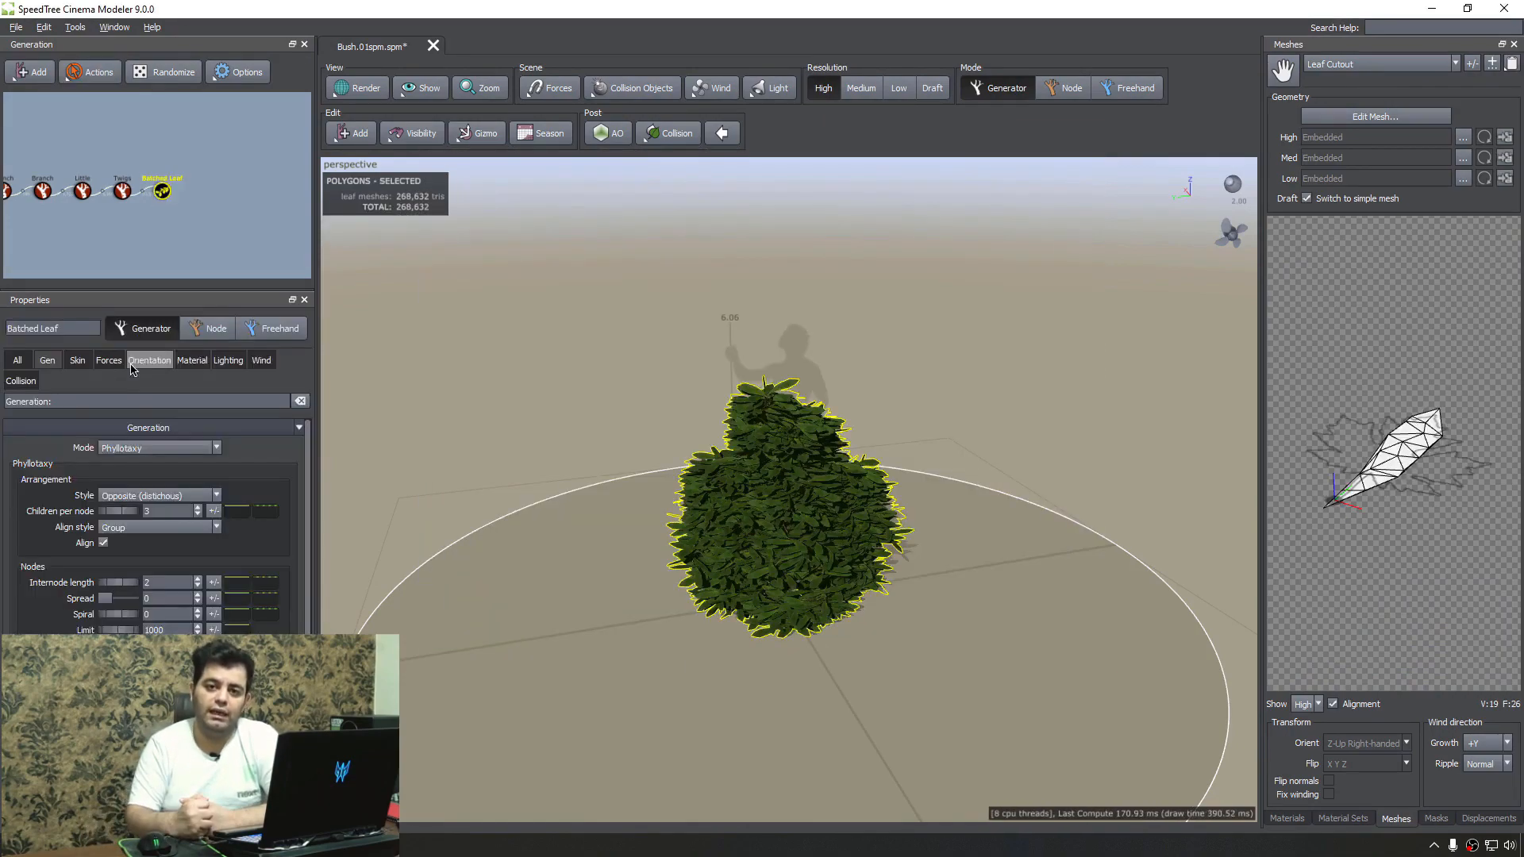
Trace Leaf Cutout 2 with mesh points, add its leaf types in Batched Leaf, and select Twigs
left_click(1373, 116)
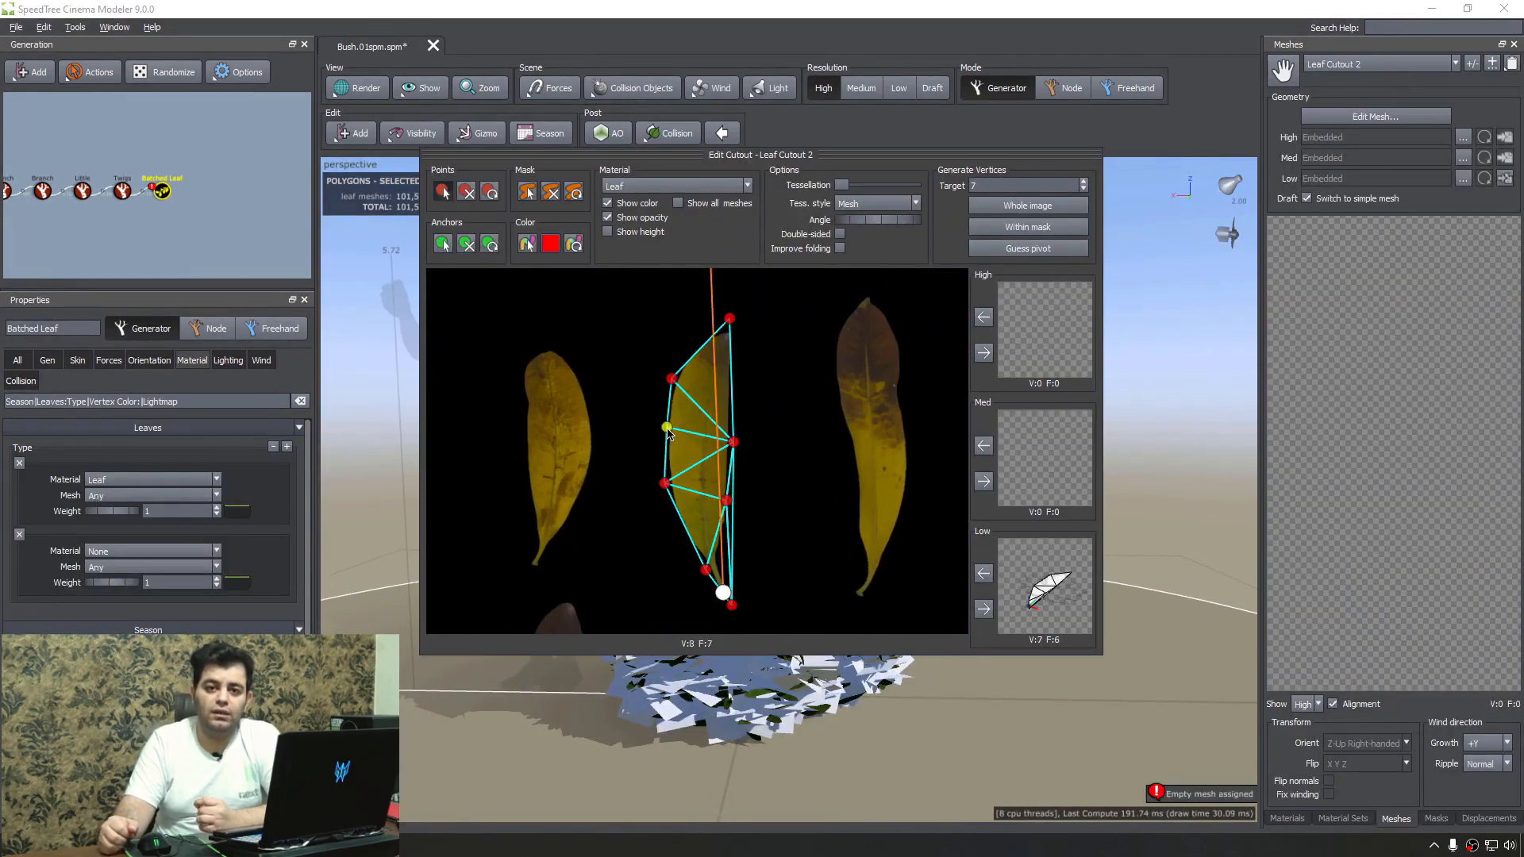
left_click(721, 133)
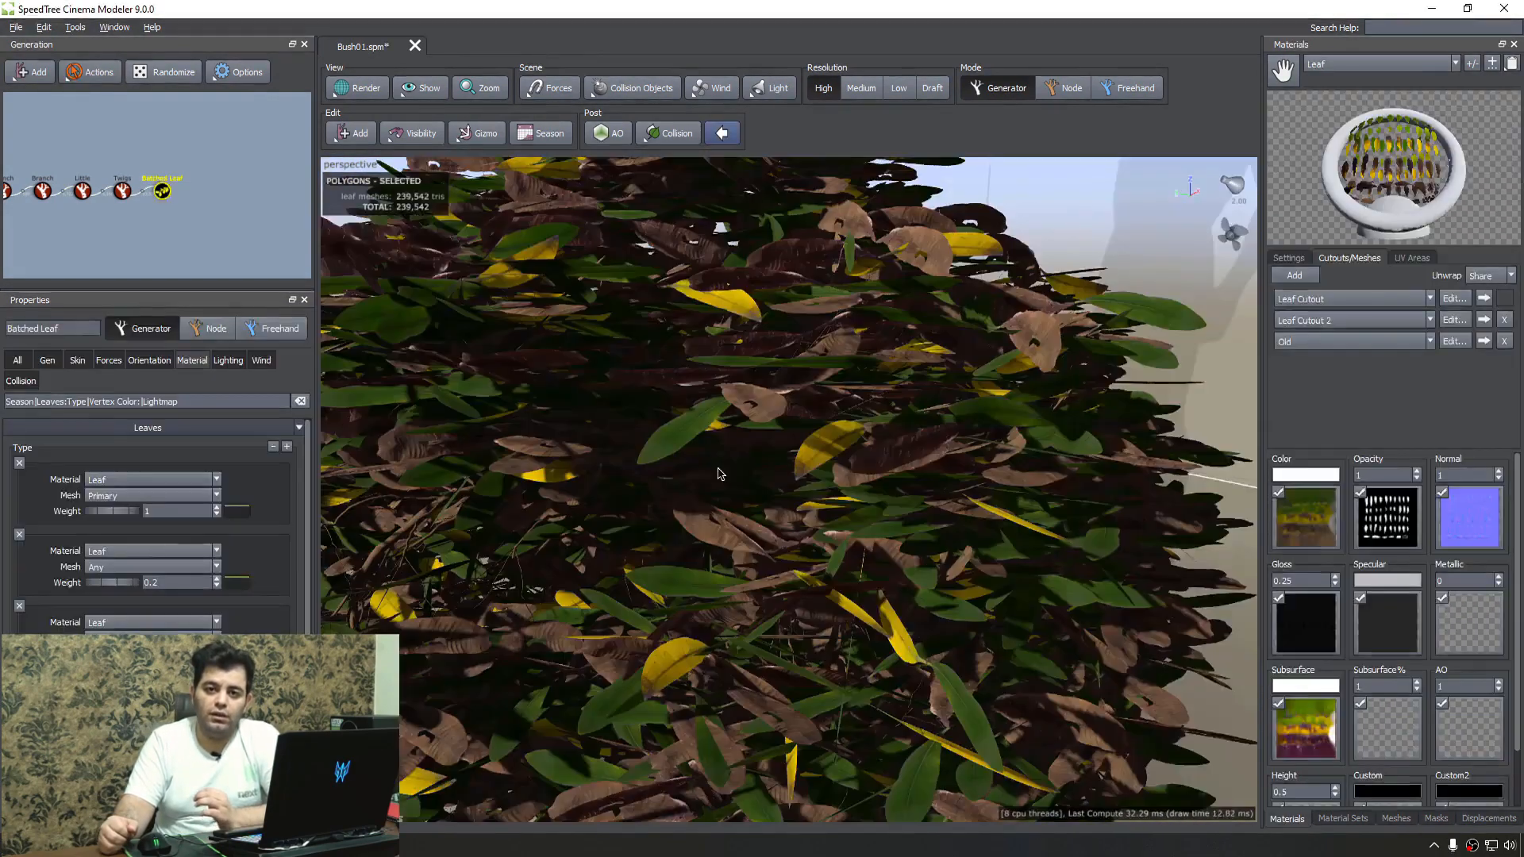
left_click(97, 190)
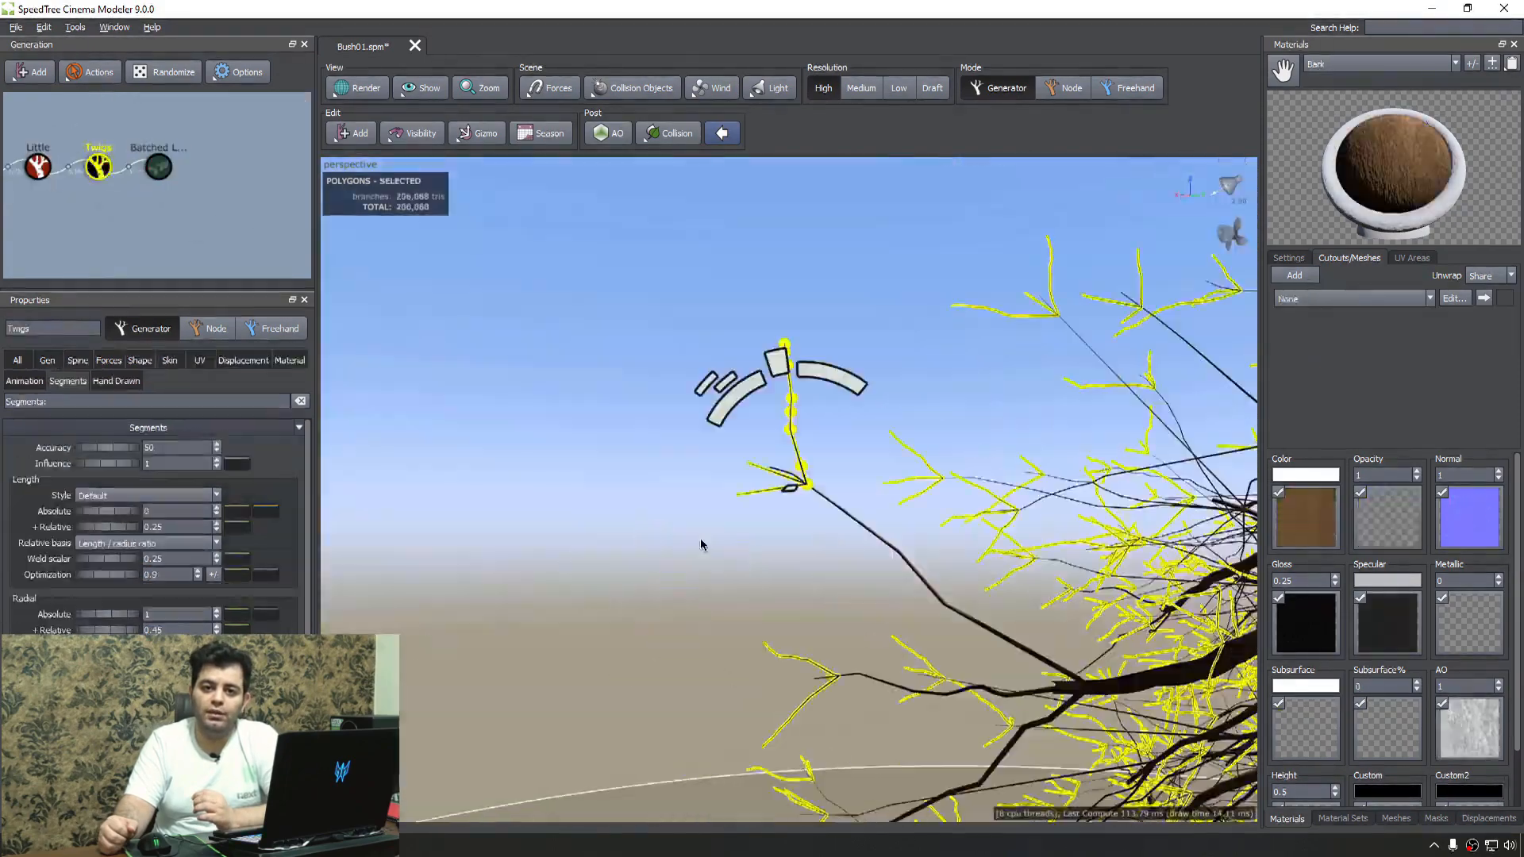